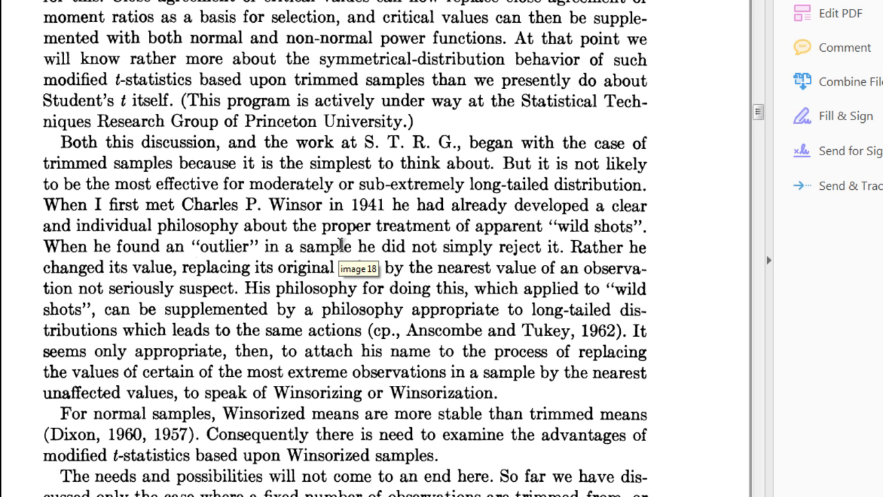
mouse_move(690, 338)
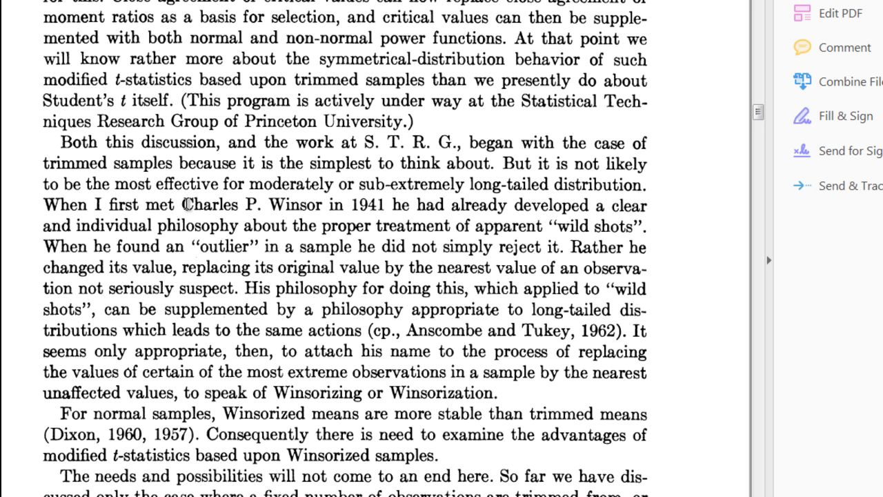
In Dixon's paper, highlight the name Winsor, the passage on not rejecting outliers, and the Dixon citation.
drag(185, 205, 329, 205)
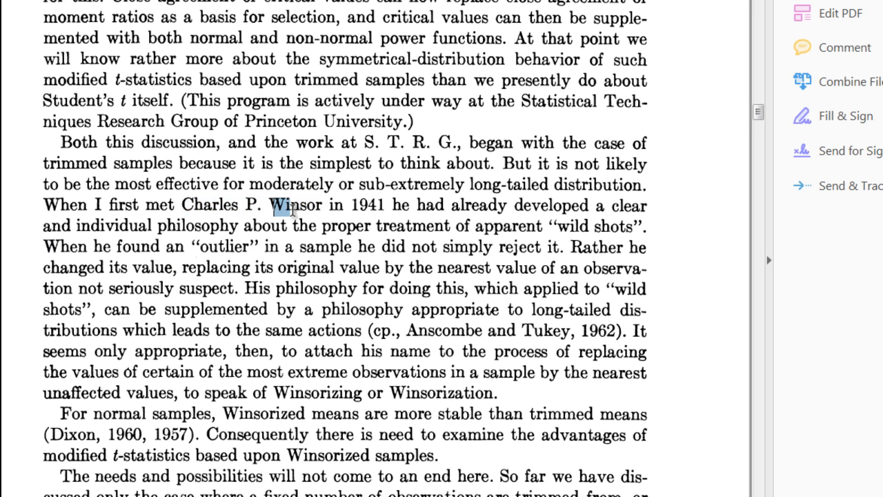
double_click(295, 205)
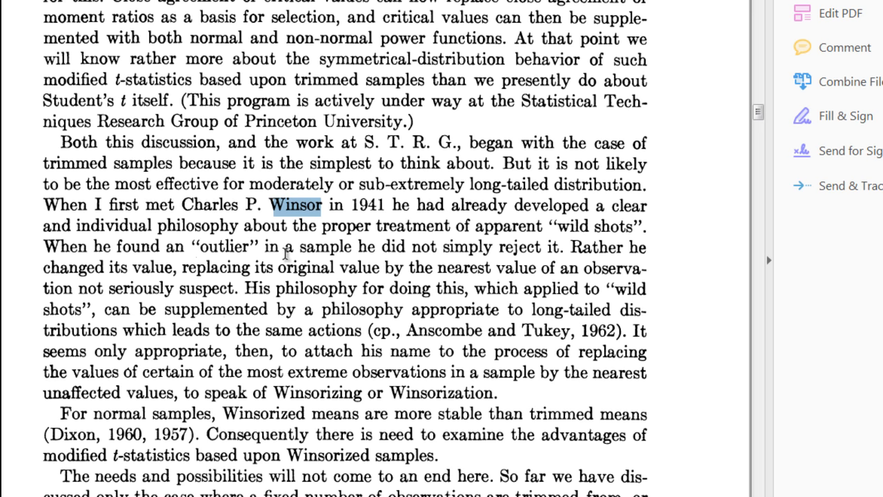
drag(285, 246, 560, 246)
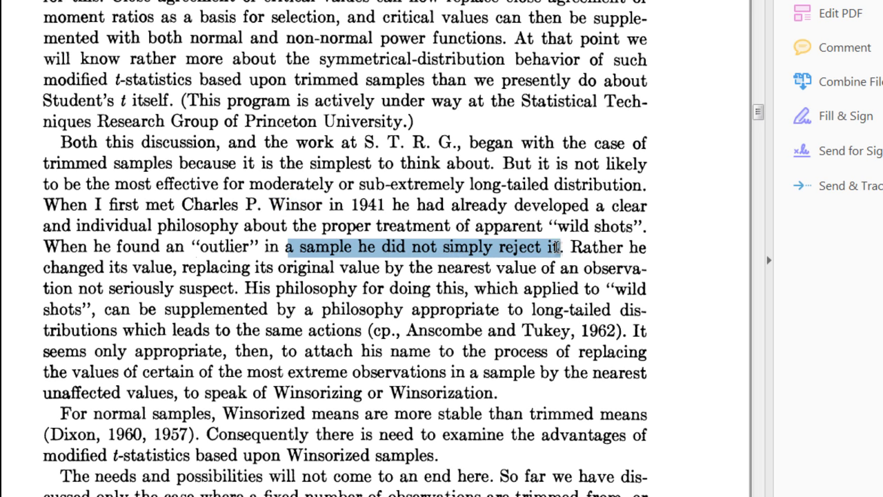
click(535, 247)
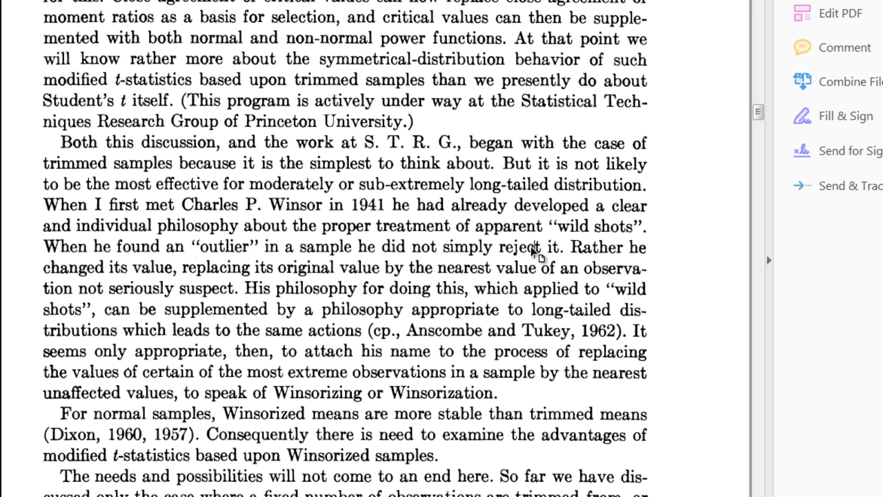
mouse_move(558, 250)
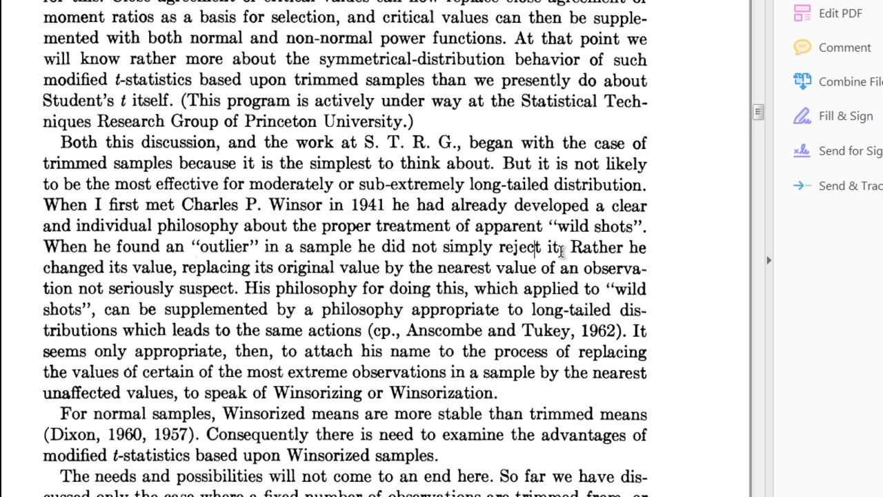
double_click(595, 247)
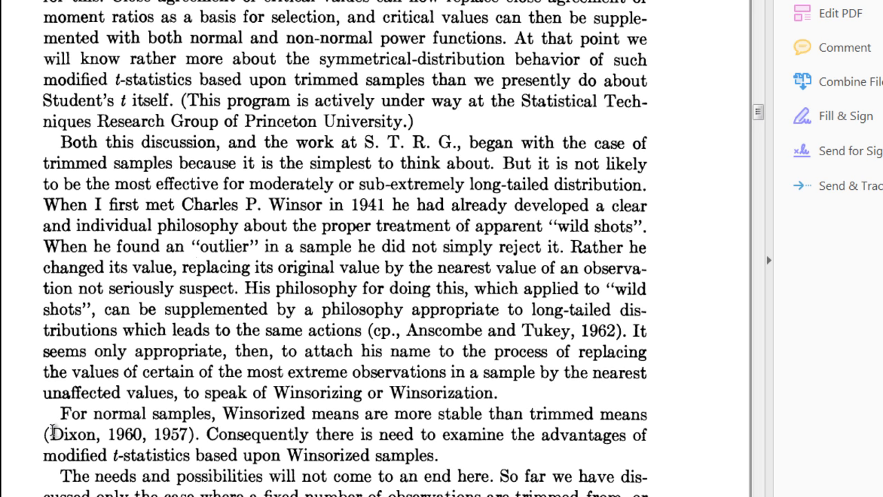
double_click(118, 435)
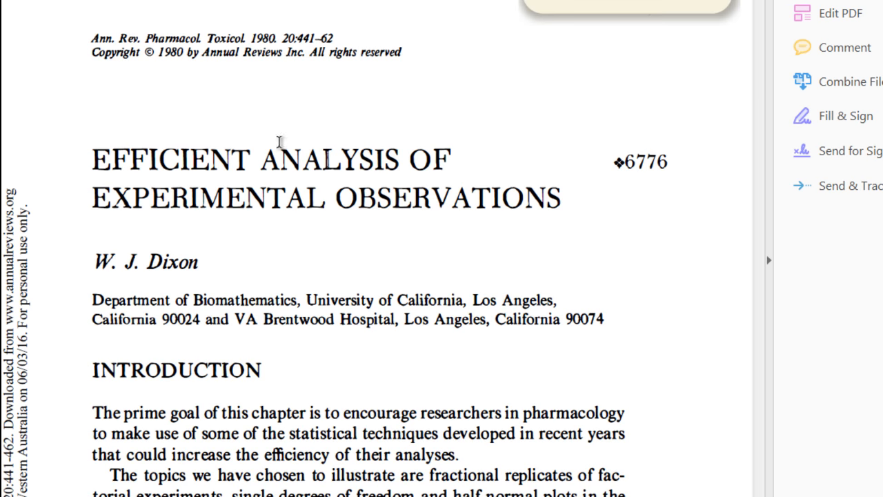
mouse_move(277, 64)
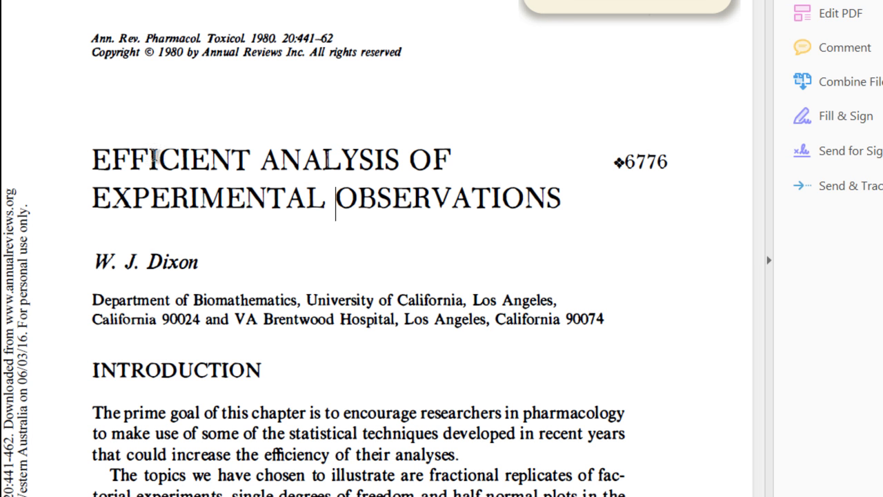
mouse_move(186, 160)
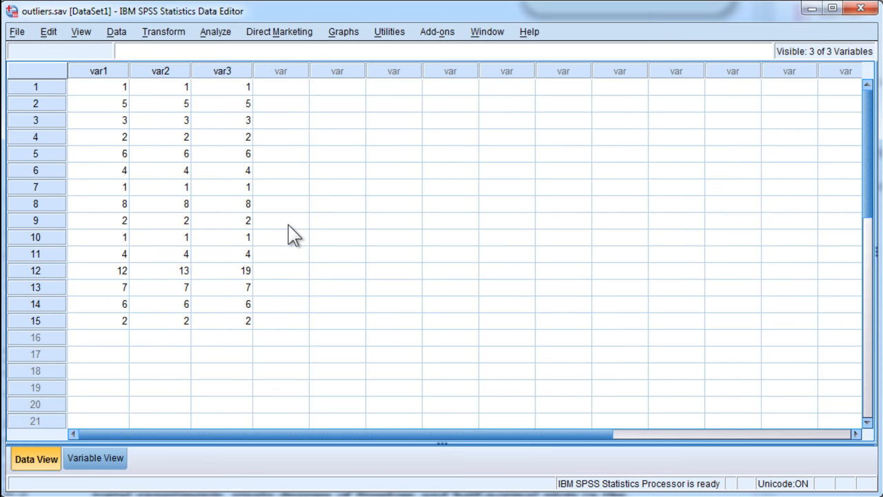
Select the var3 column and run Explore with var3 as the dependent variable.
click(221, 70)
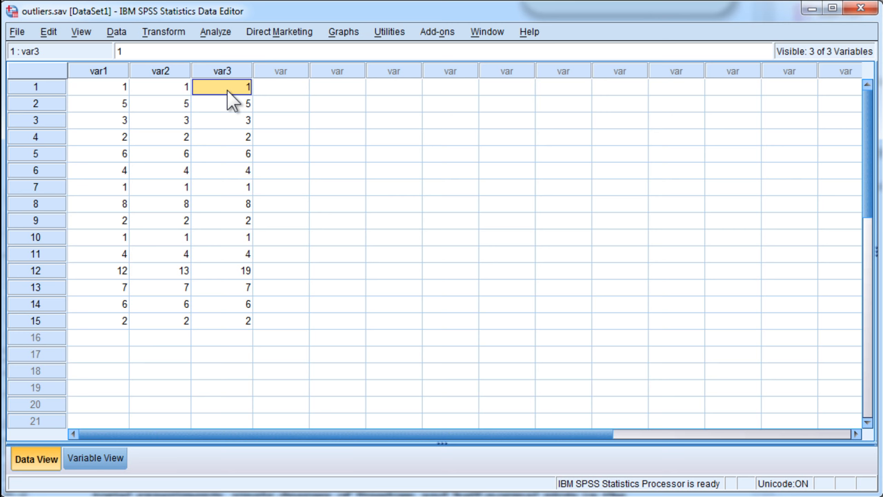
click(222, 103)
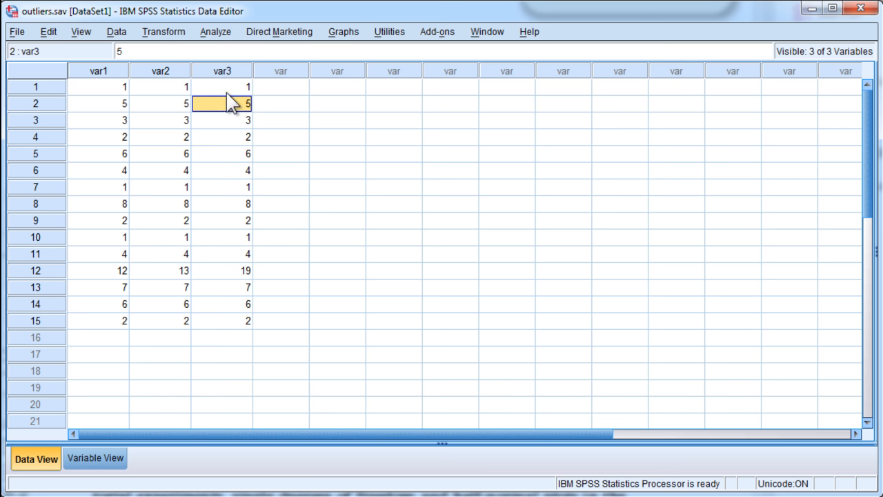
click(222, 70)
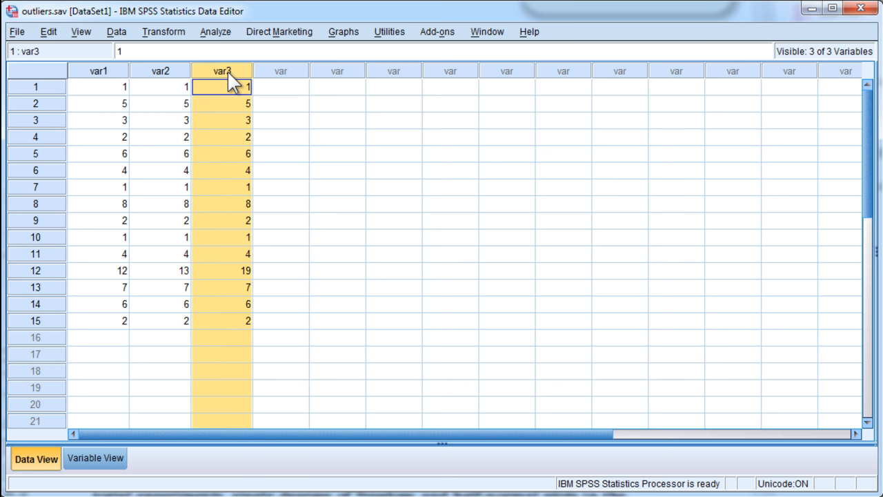
click(215, 31)
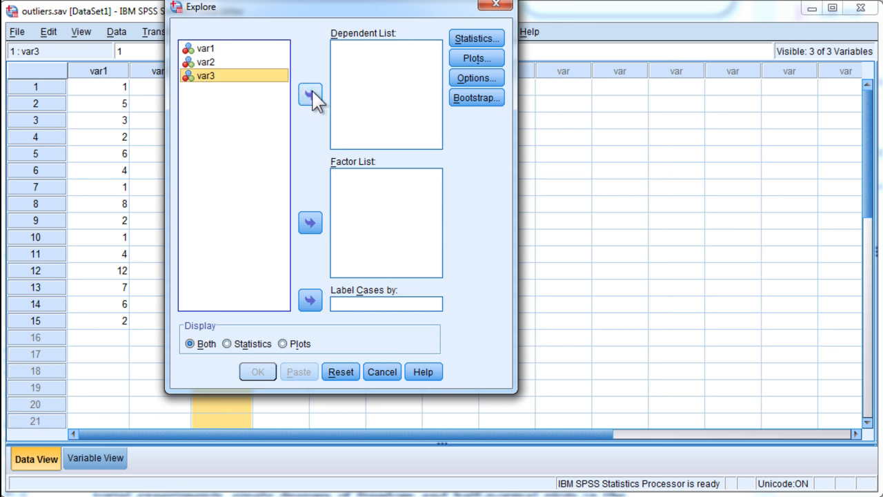
click(258, 371)
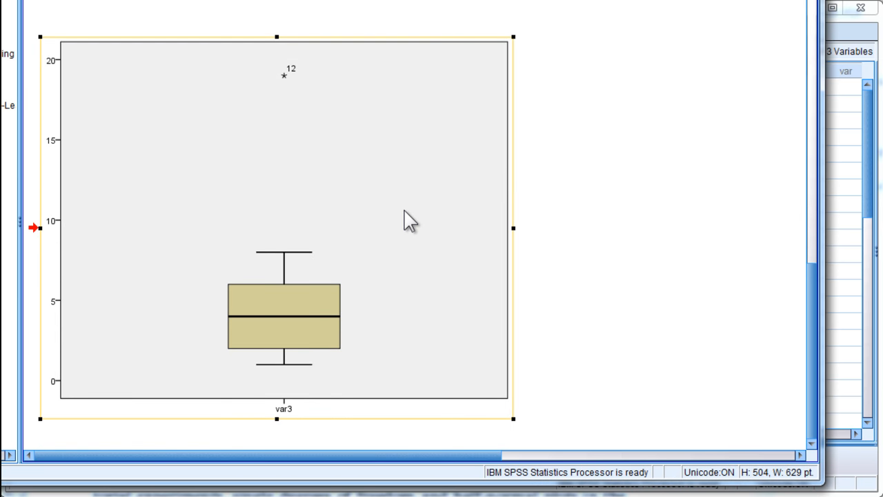
mouse_move(285, 81)
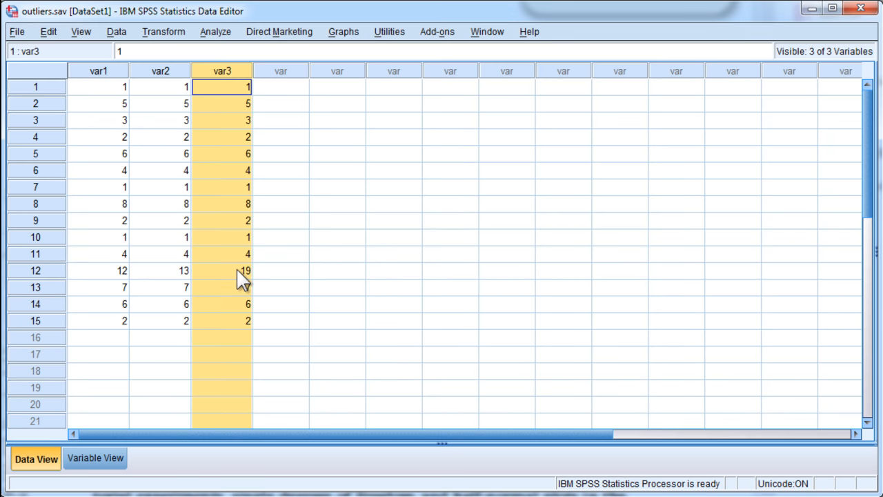
click(222, 270)
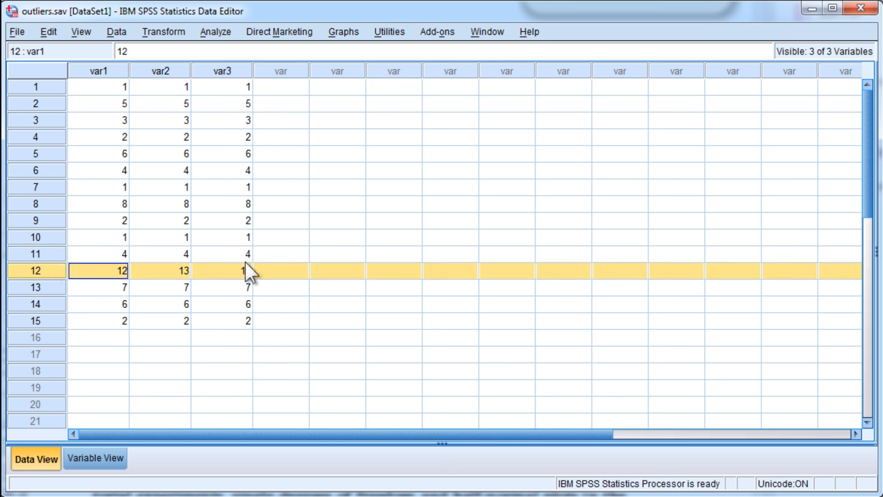
text(19)
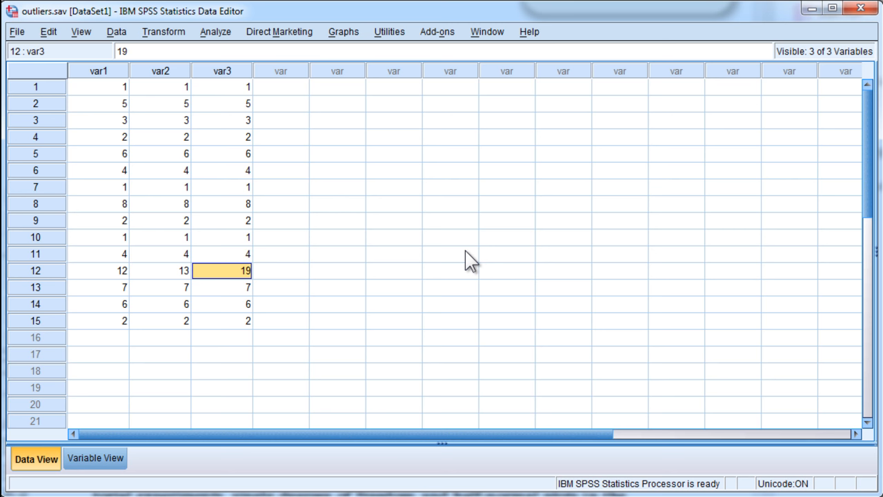
mouse_move(248, 279)
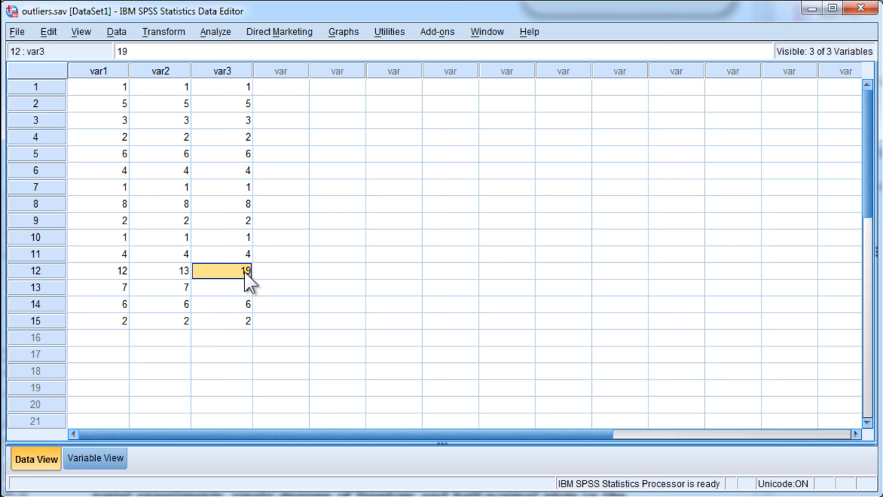
mouse_move(324, 325)
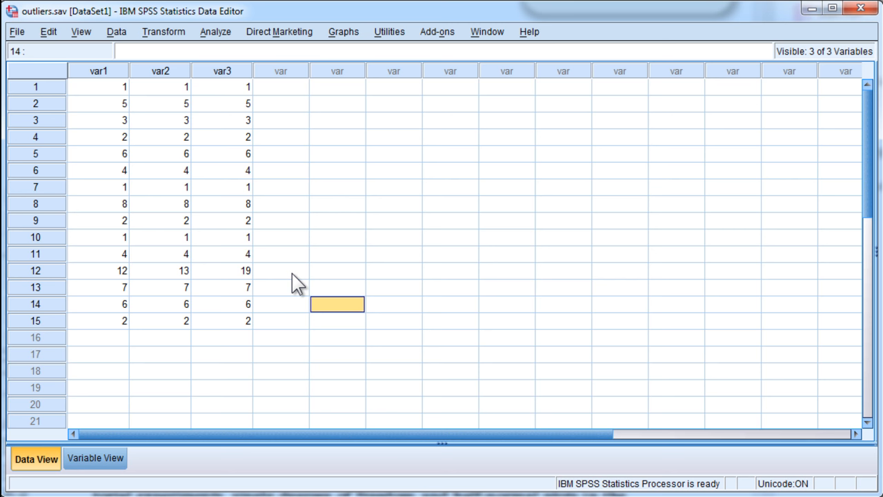
mouse_move(258, 165)
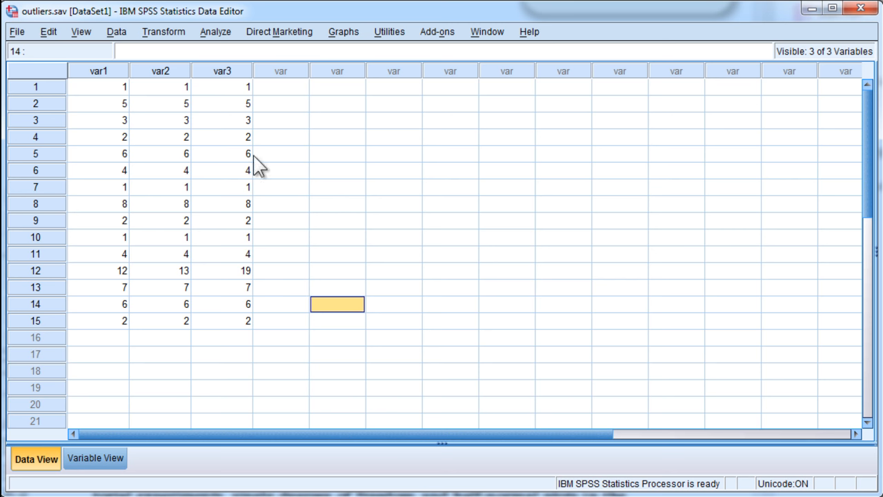
Run a Frequencies table on var3.
click(215, 32)
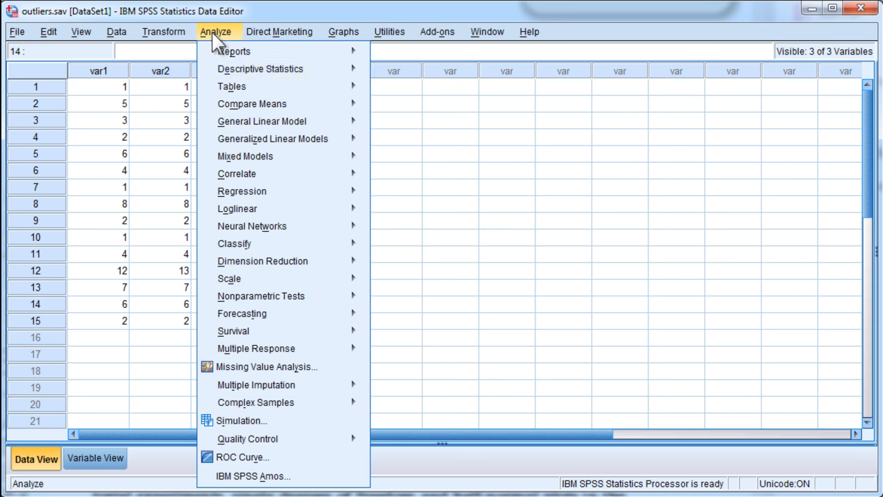
click(260, 68)
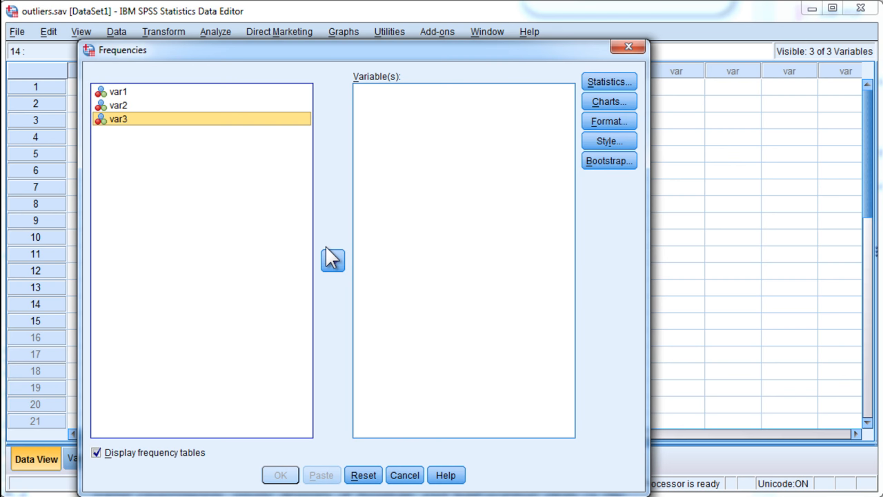
click(333, 260)
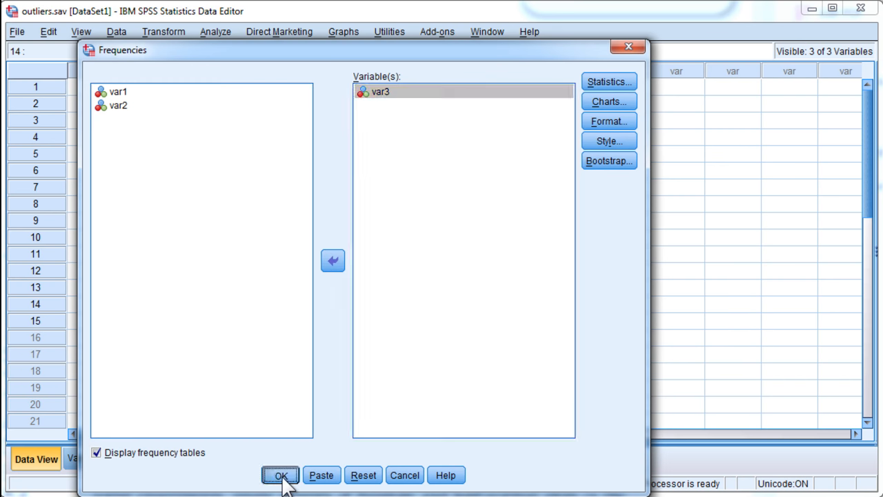
click(281, 475)
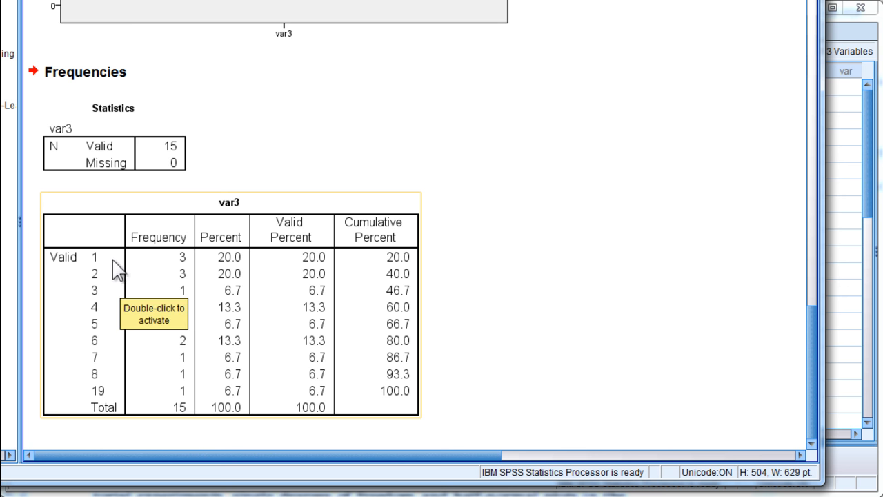
mouse_move(105, 330)
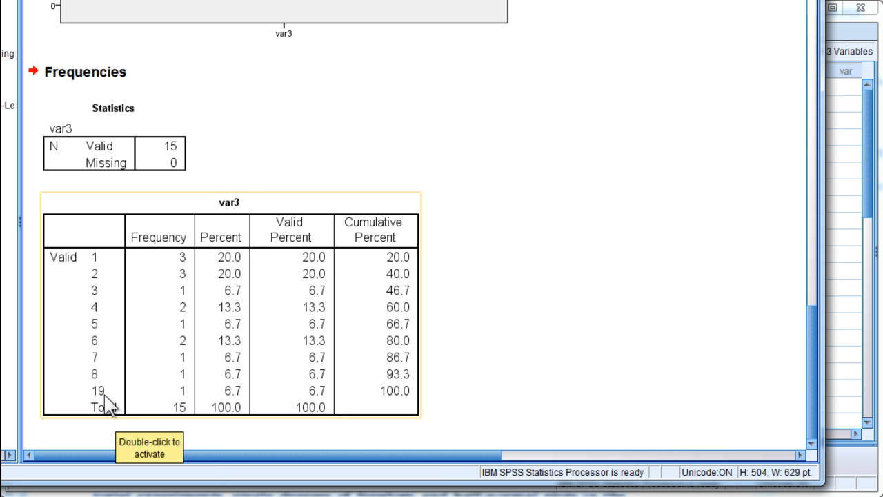
mouse_move(107, 397)
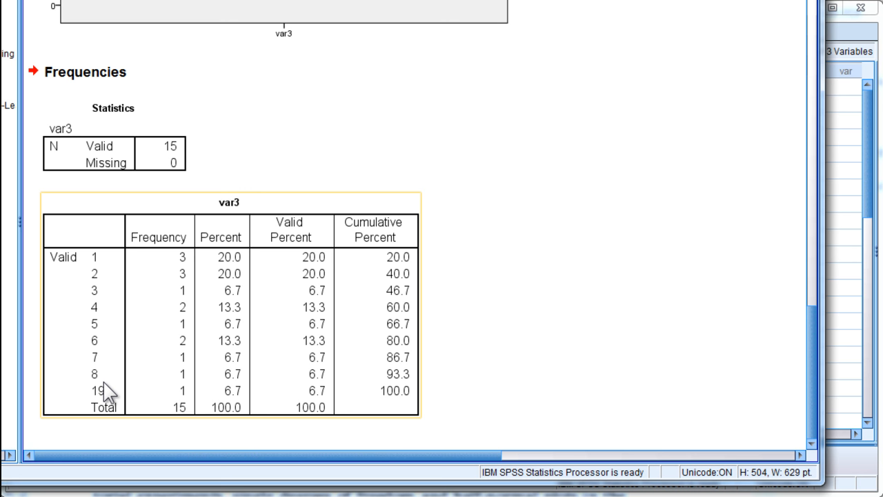
mouse_move(107, 383)
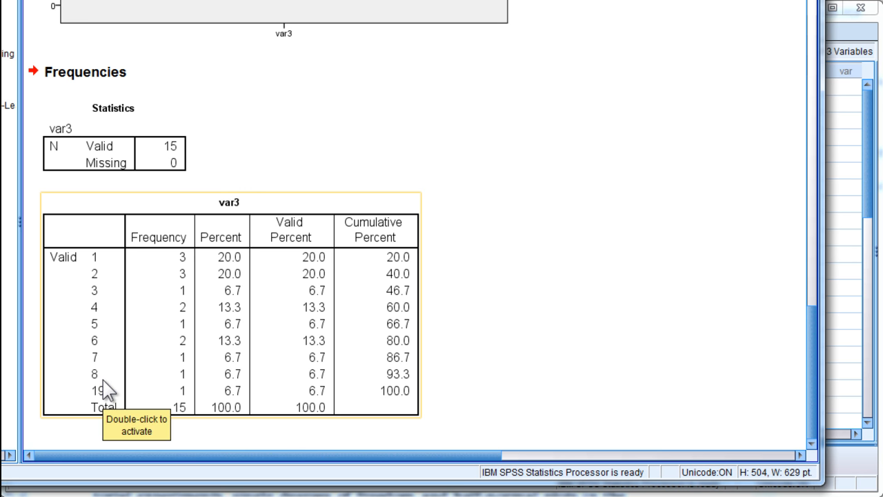
mouse_move(144, 399)
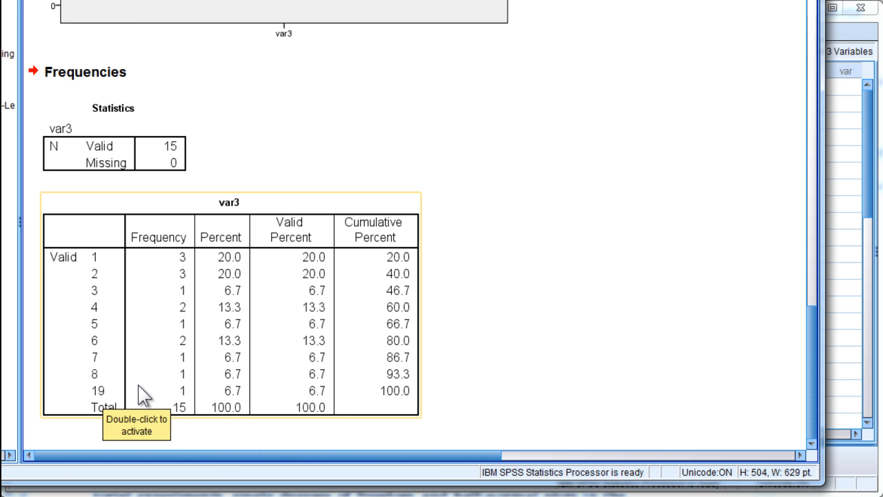
mouse_move(643, 108)
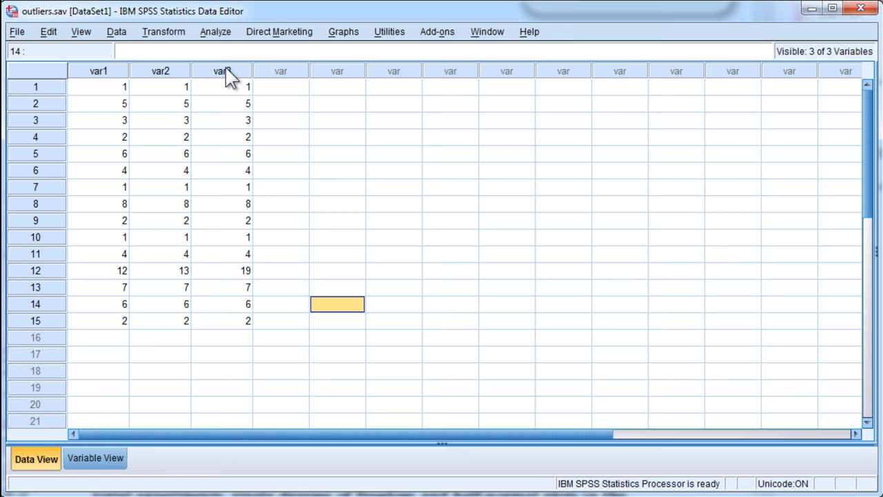
Name the copied column var3_w and enter 9 as case 12's value.
click(221, 71)
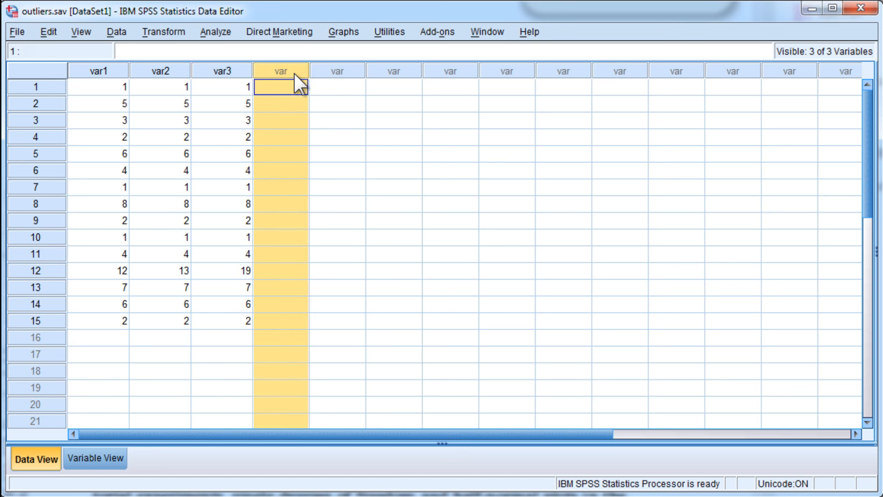
click(95, 458)
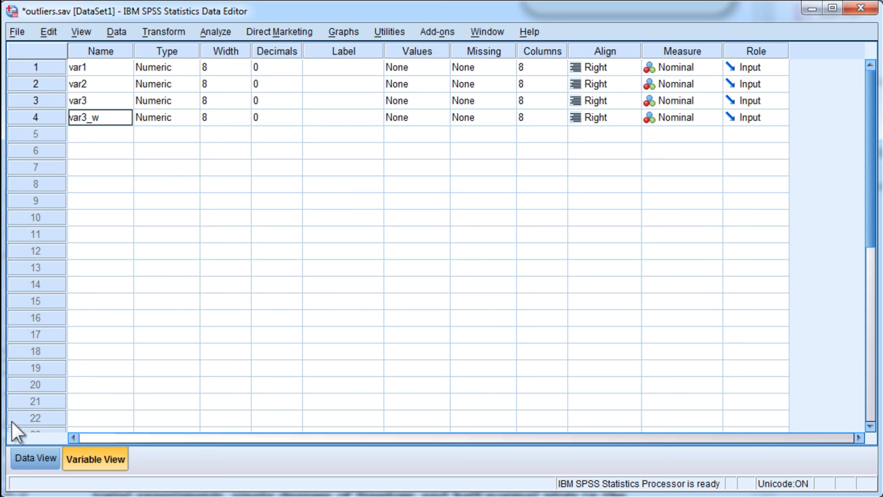
click(35, 457)
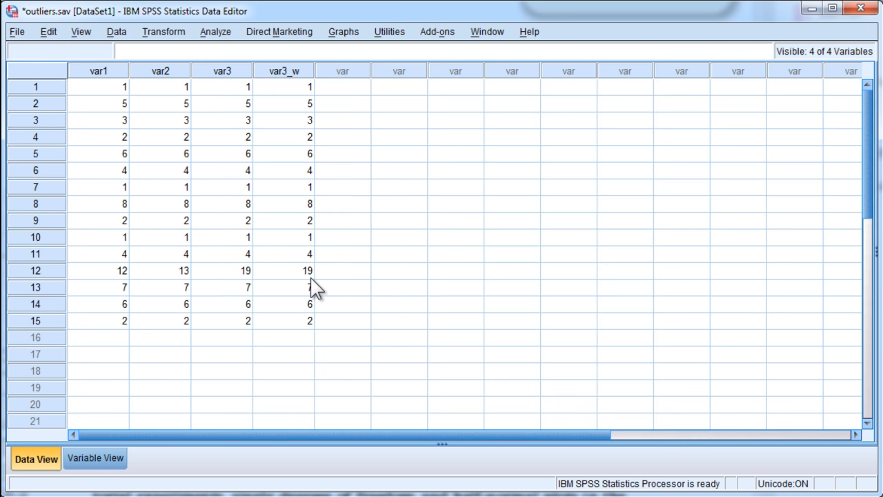
text(9)
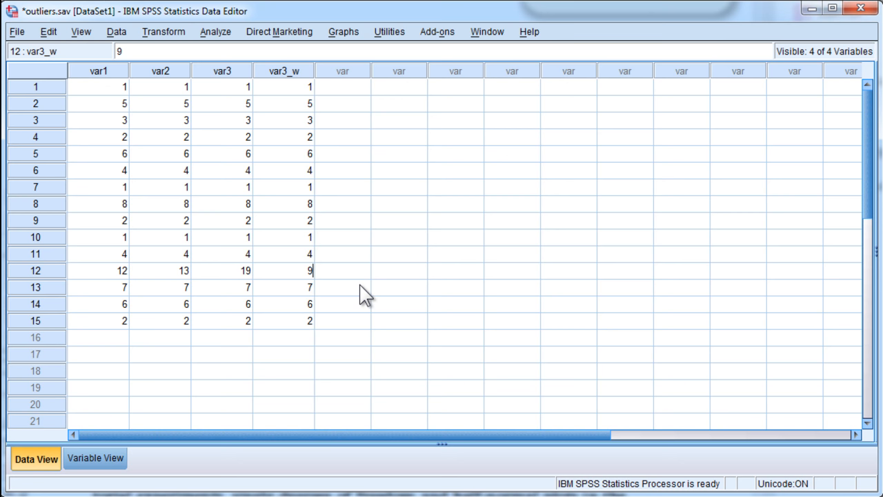
click(342, 270)
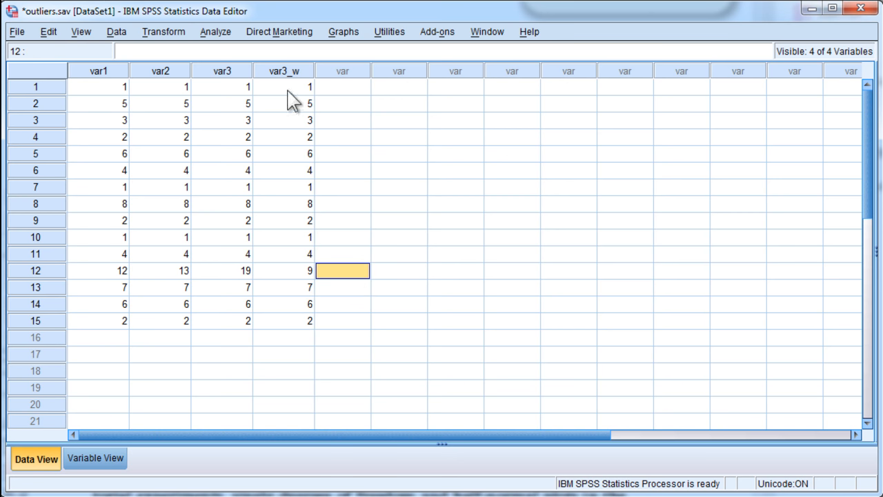
click(216, 32)
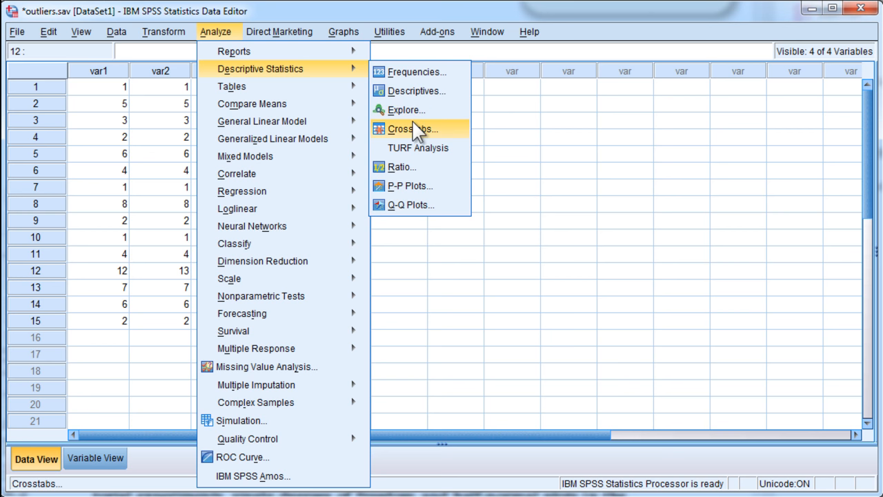
mouse_move(407, 110)
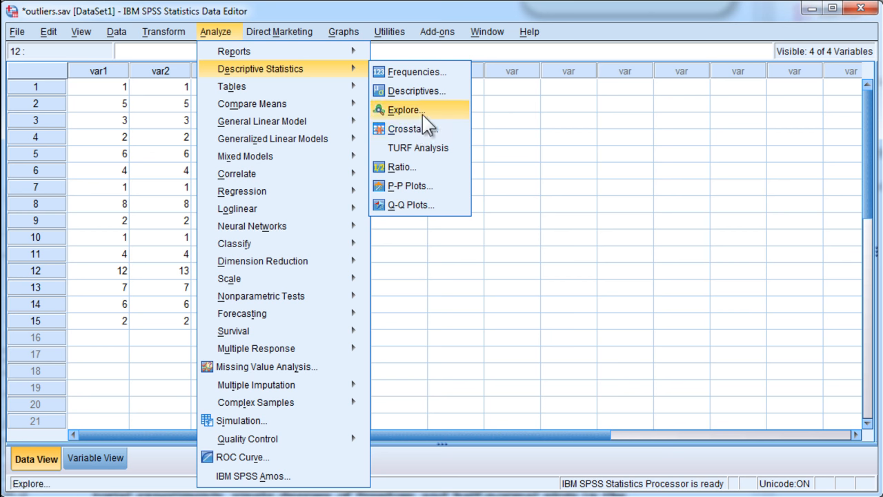
Run Explore on var3_w and scroll through its boxplot output.
click(406, 109)
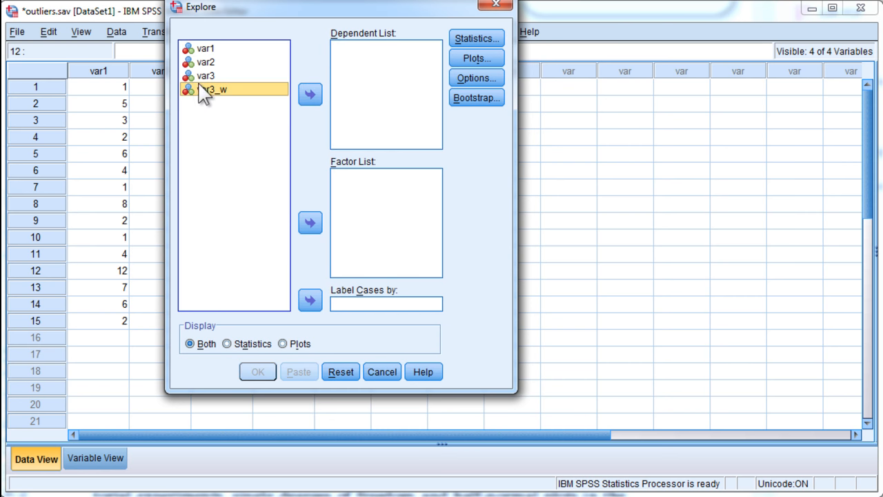
click(257, 372)
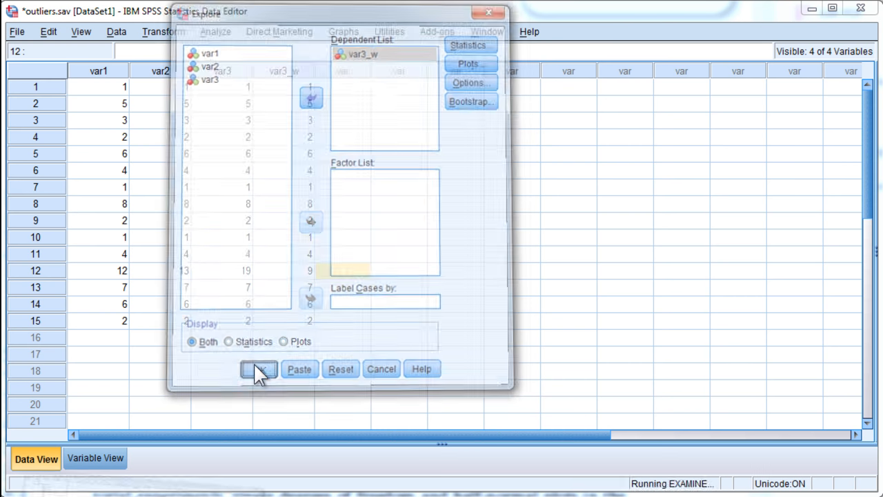
click(258, 369)
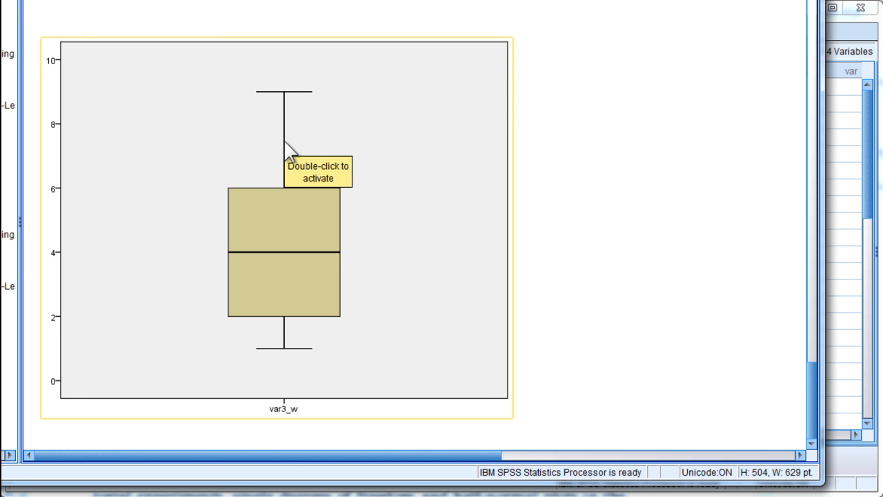
scroll(down, 3)
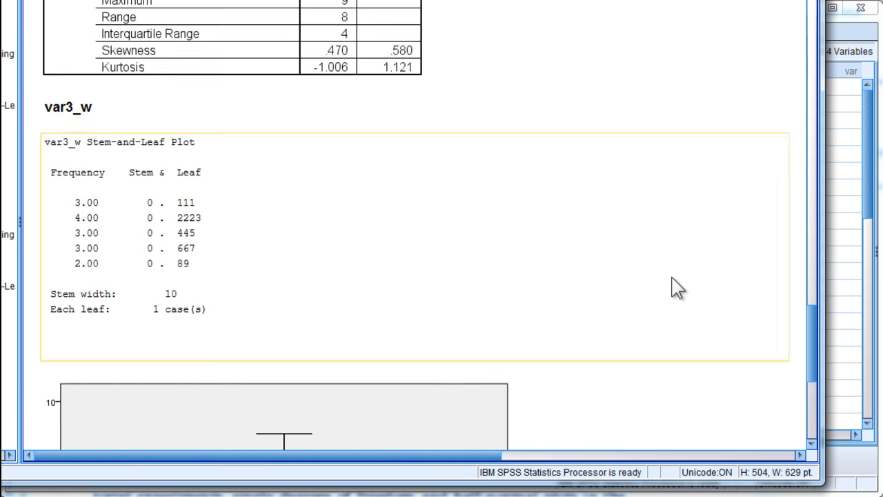
scroll(down, 3)
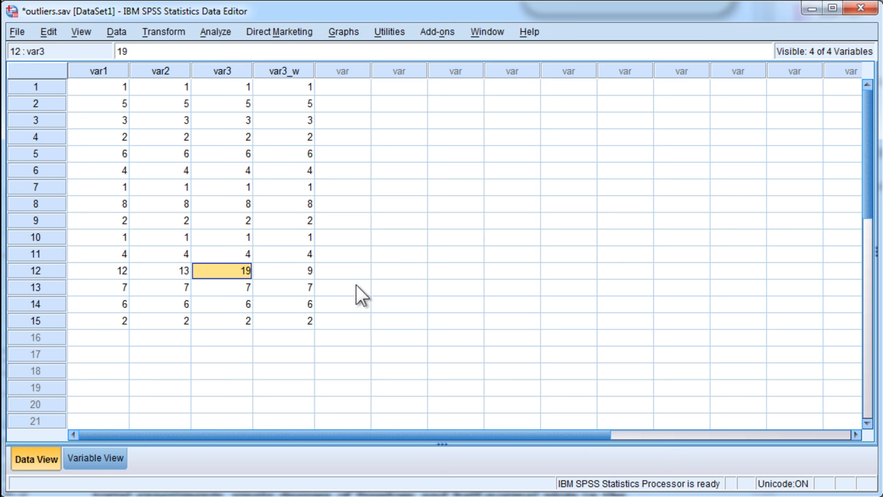
mouse_move(375, 298)
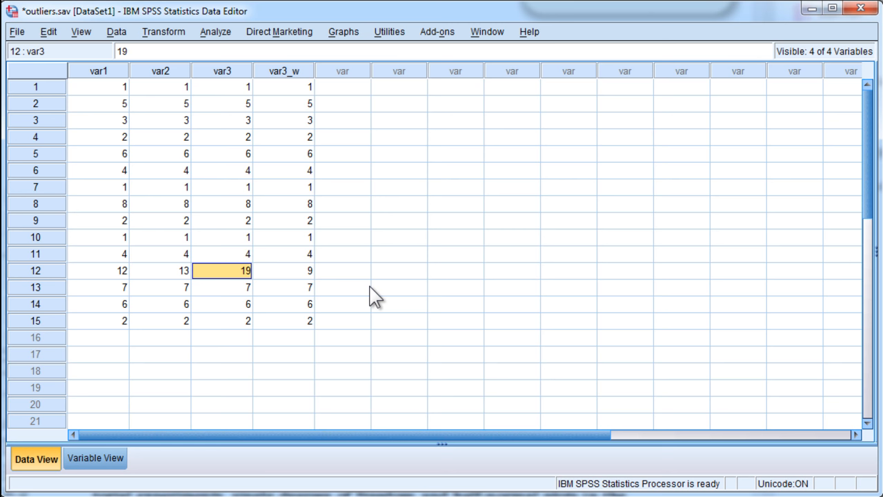
mouse_move(365, 295)
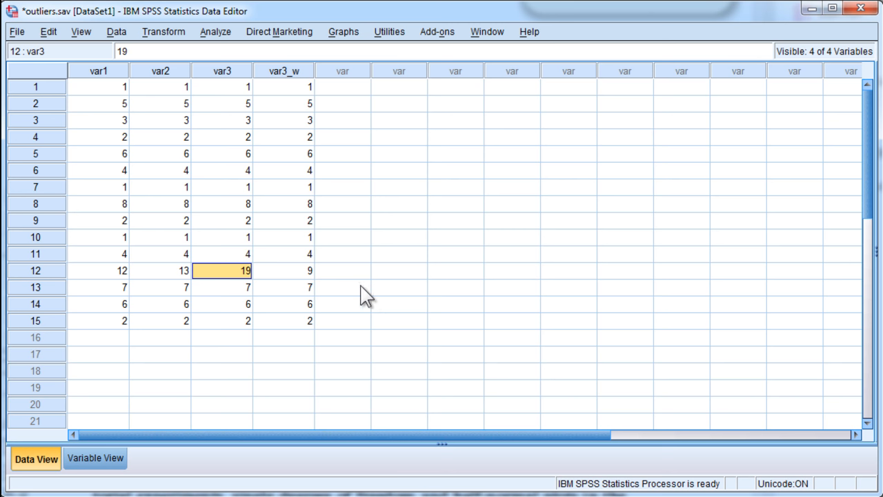
click(283, 270)
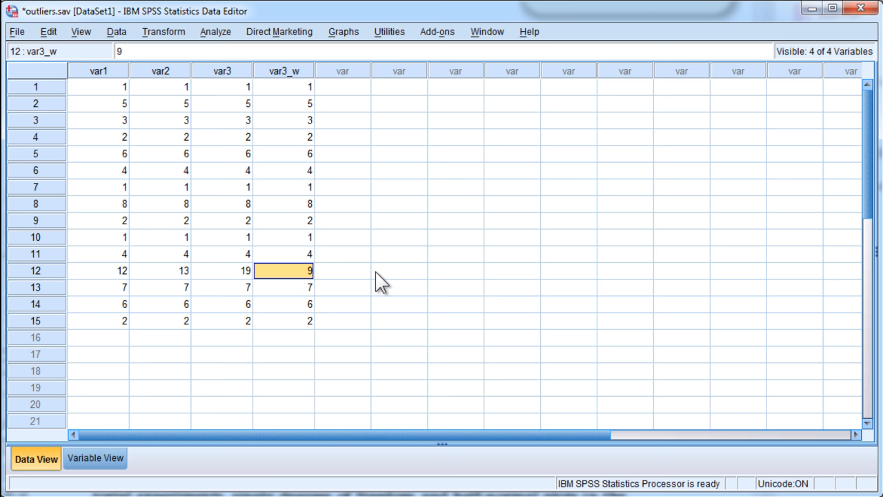
mouse_move(334, 273)
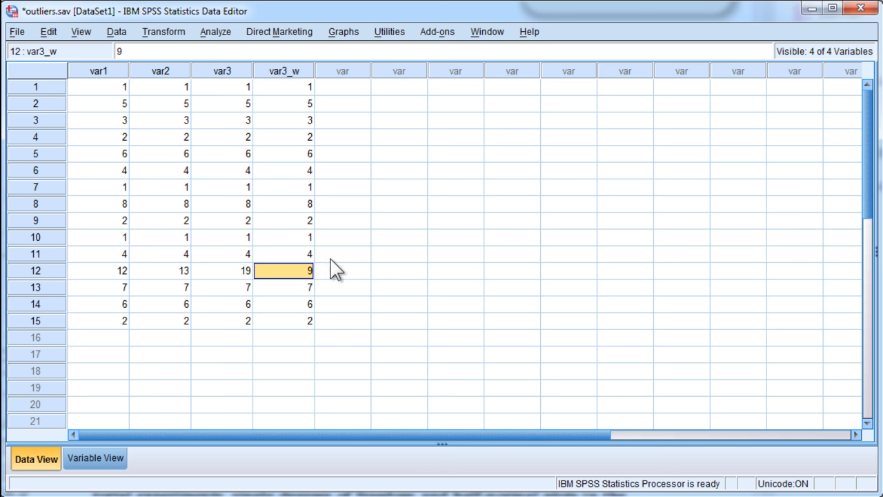
mouse_move(334, 269)
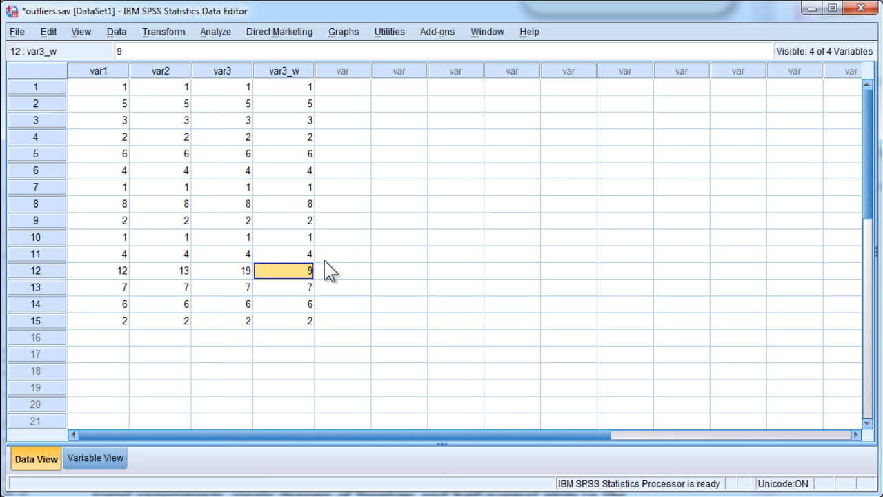